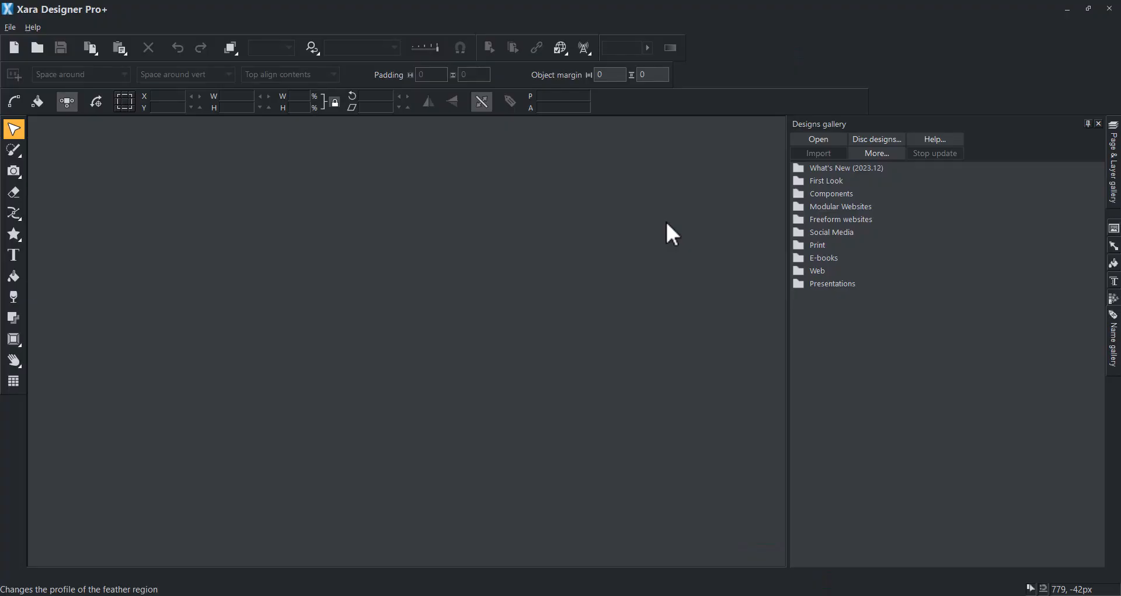
Show the Gallery web block thumbnails under Modular Websites > Web Blocks in the Designs gallery
left_click(799, 207)
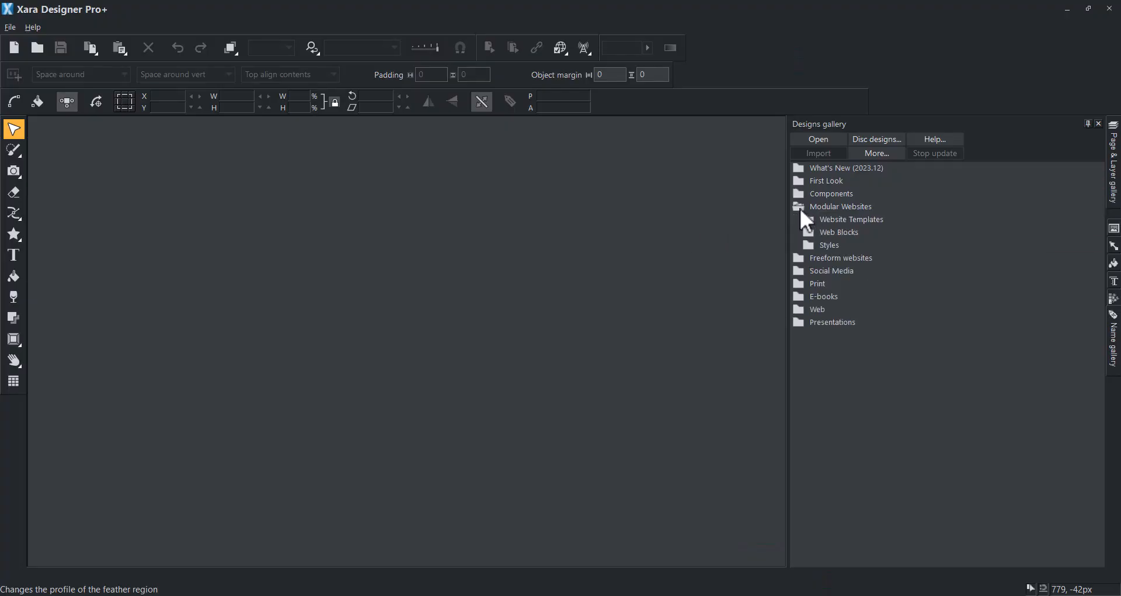
left_click(839, 231)
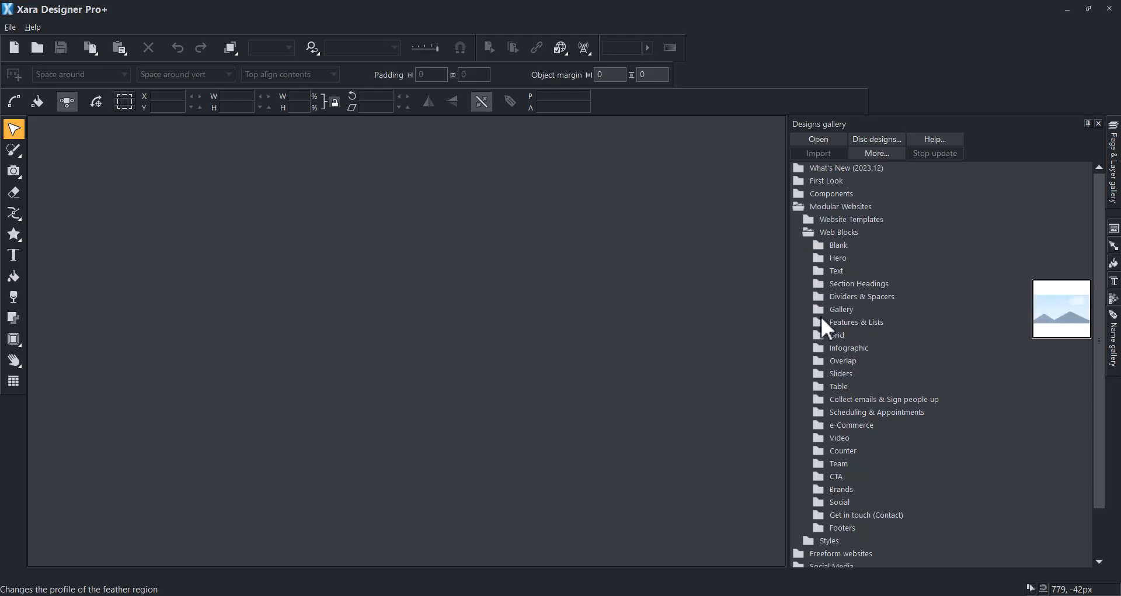
left_click(843, 308)
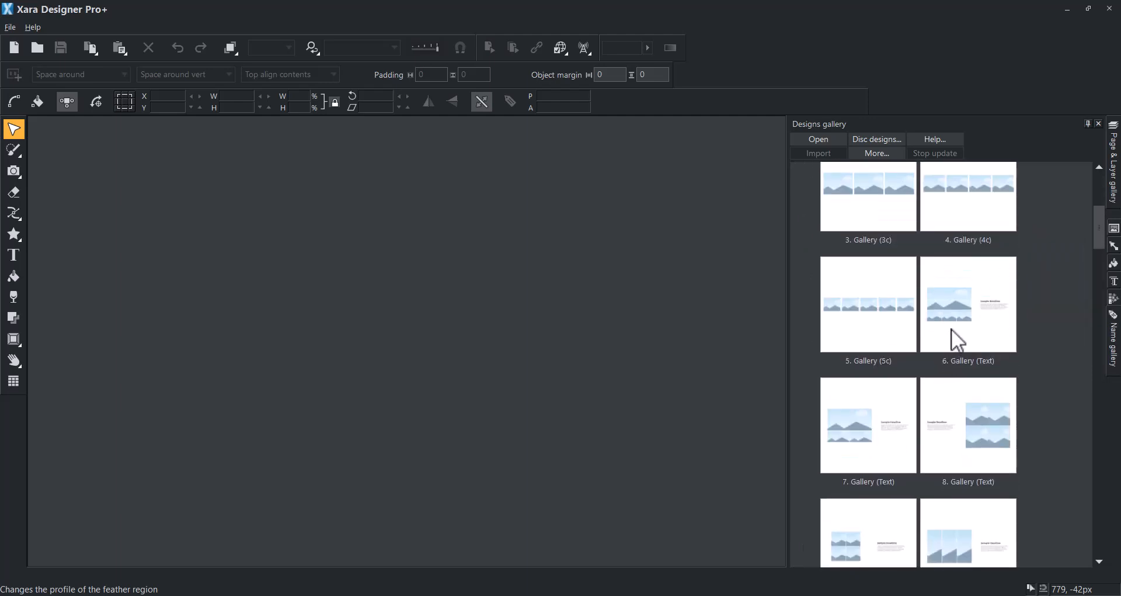
Open the '6. Gallery (Text)' web block thumbnail as an editable document
double_click(967, 303)
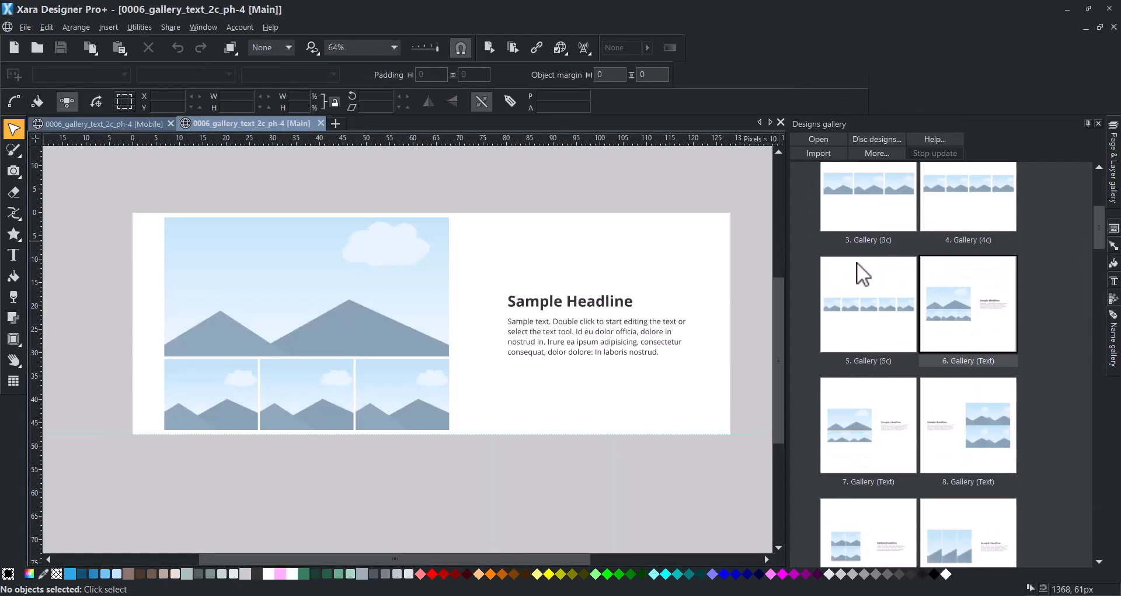
mouse_move(380, 320)
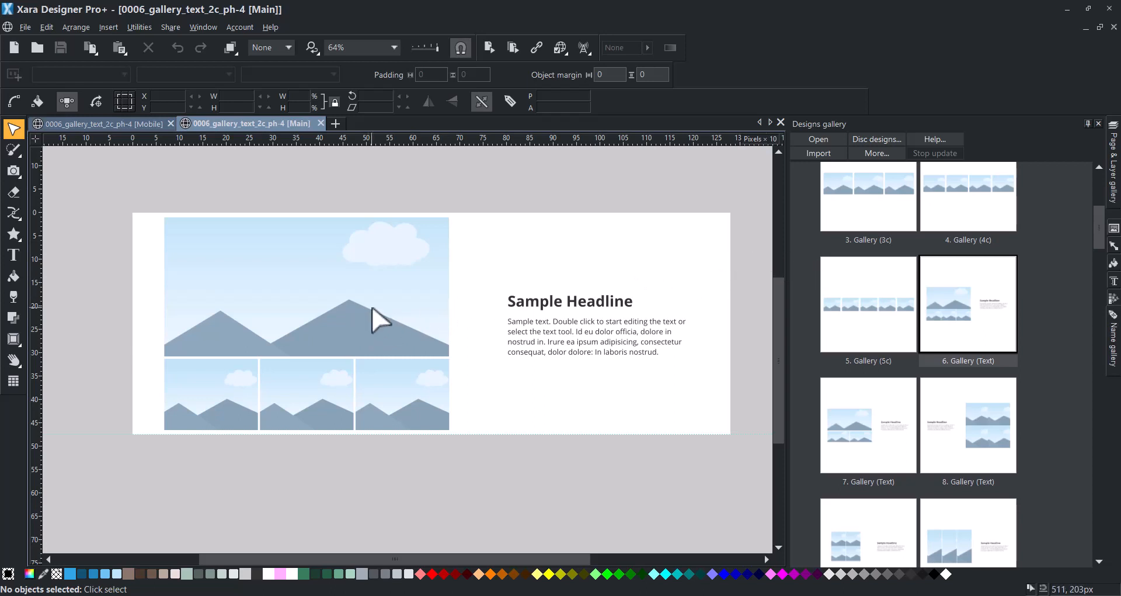
mouse_move(391, 311)
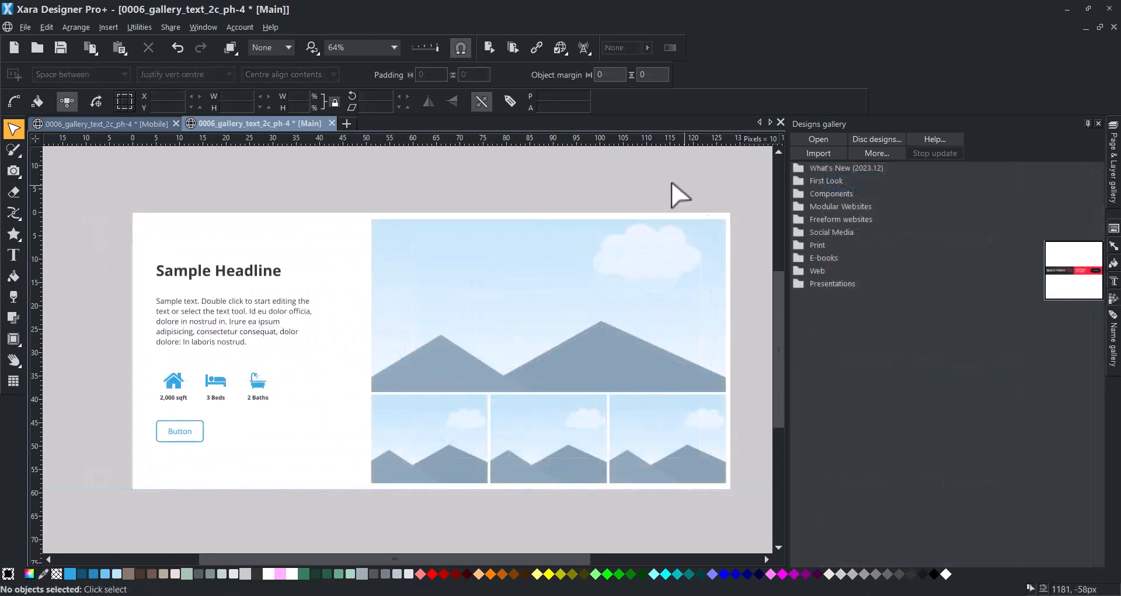
Save the gallery block via Save As into a new 'My Blocks' folder in Downloads
left_click(24, 27)
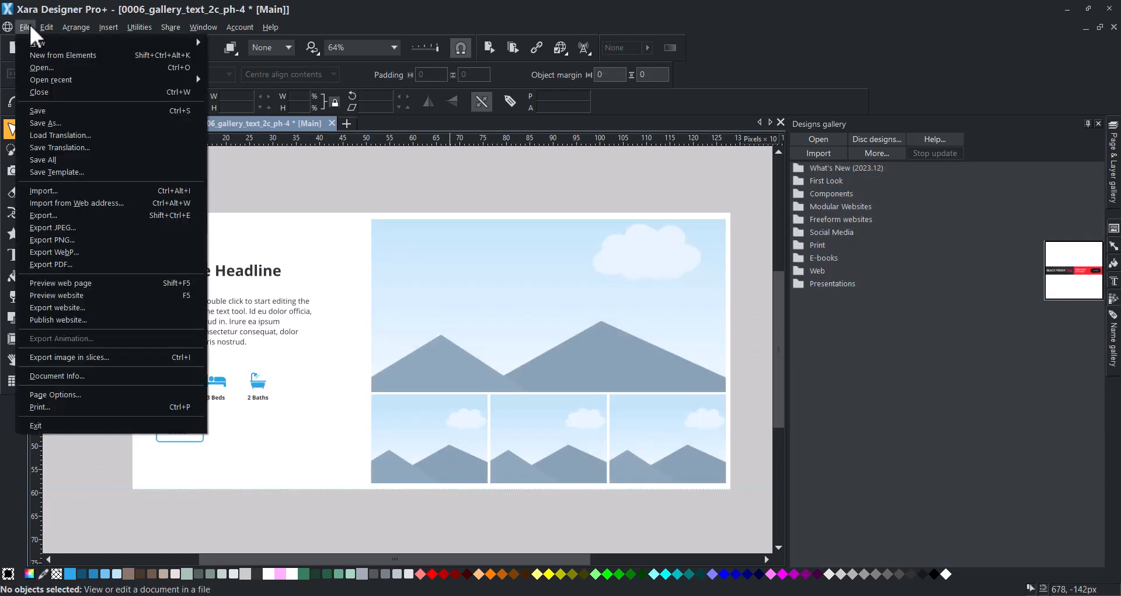
left_click(24, 27)
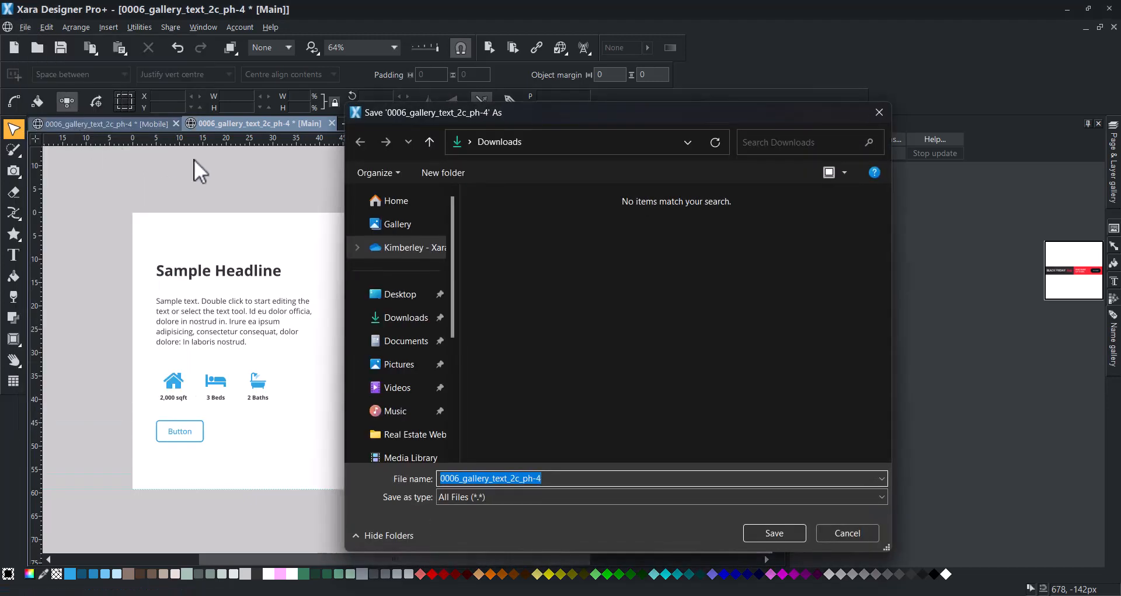
left_click(443, 173)
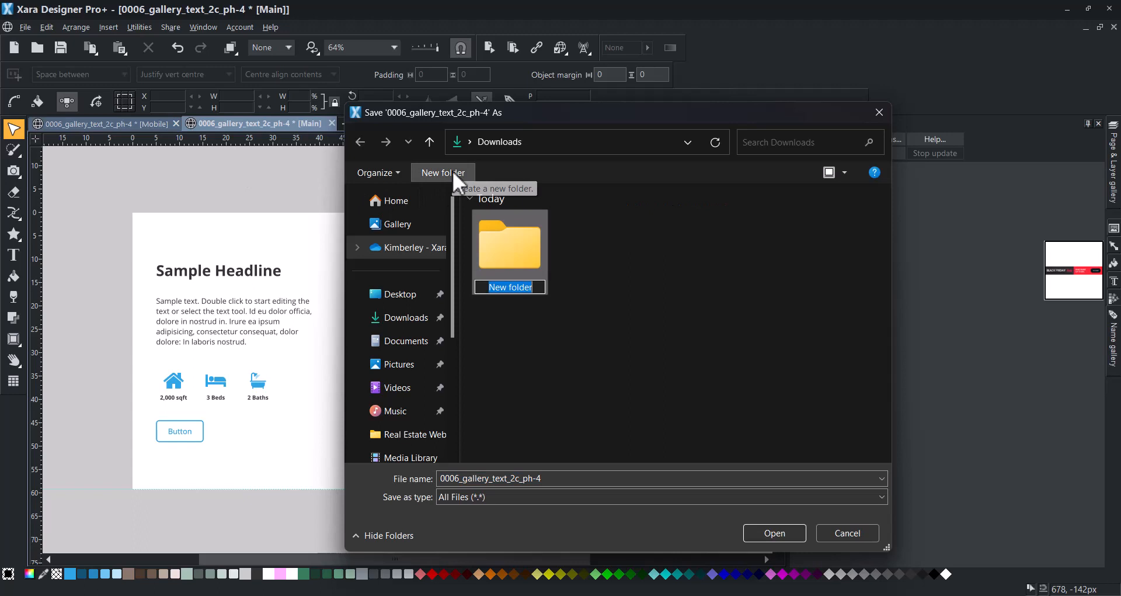
type("My Blocks")
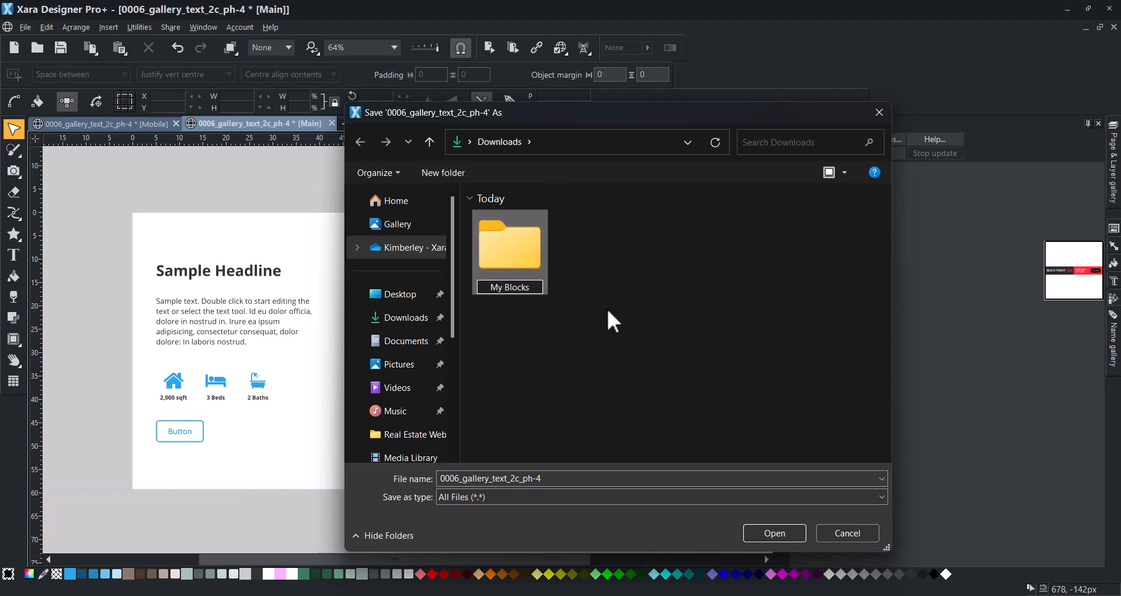
double_click(509, 245)
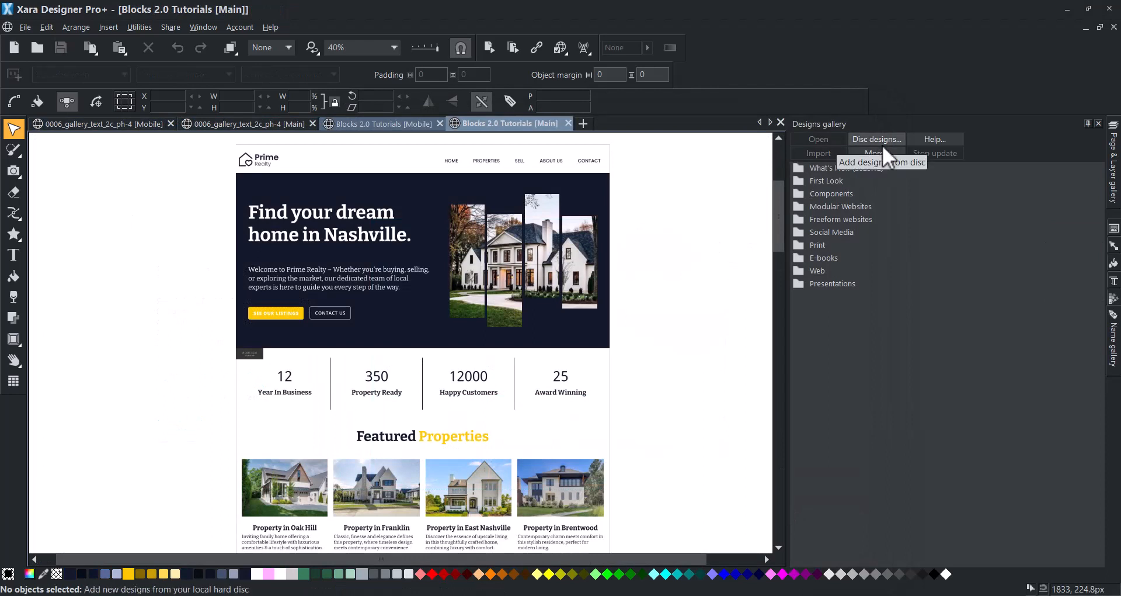
Add the My Blocks folder from disk to the Designs gallery and create its index
left_click(882, 162)
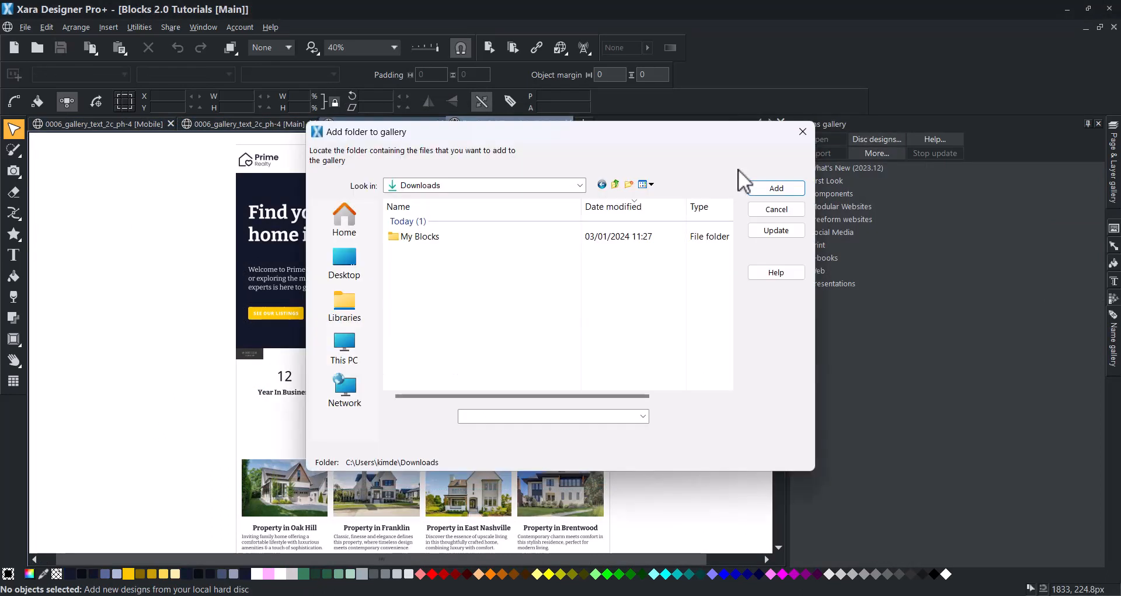
left_click(419, 236)
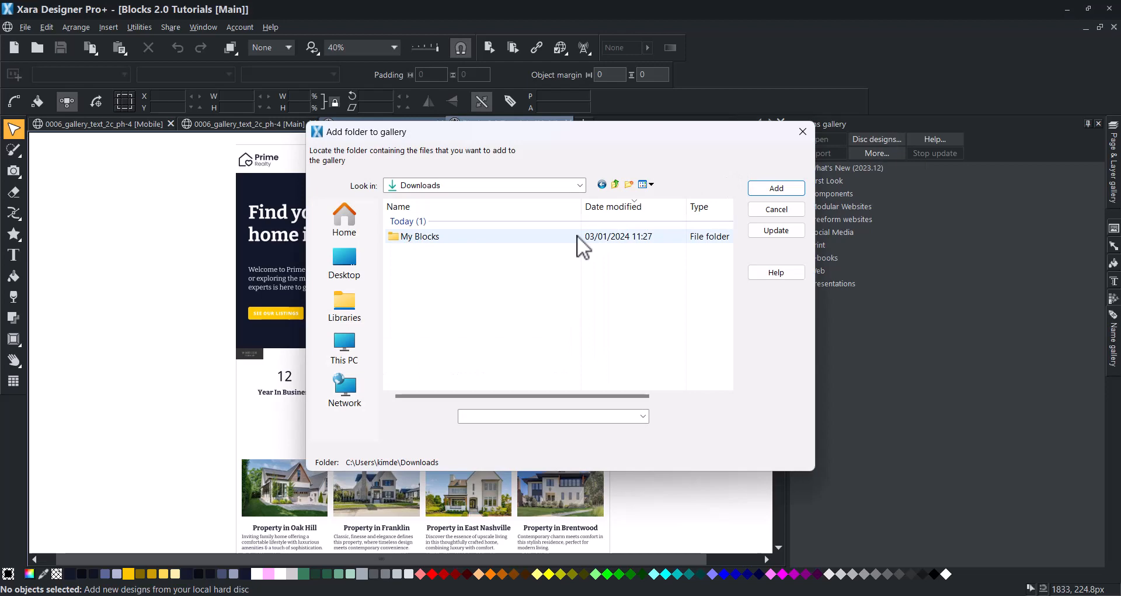
double_click(420, 236)
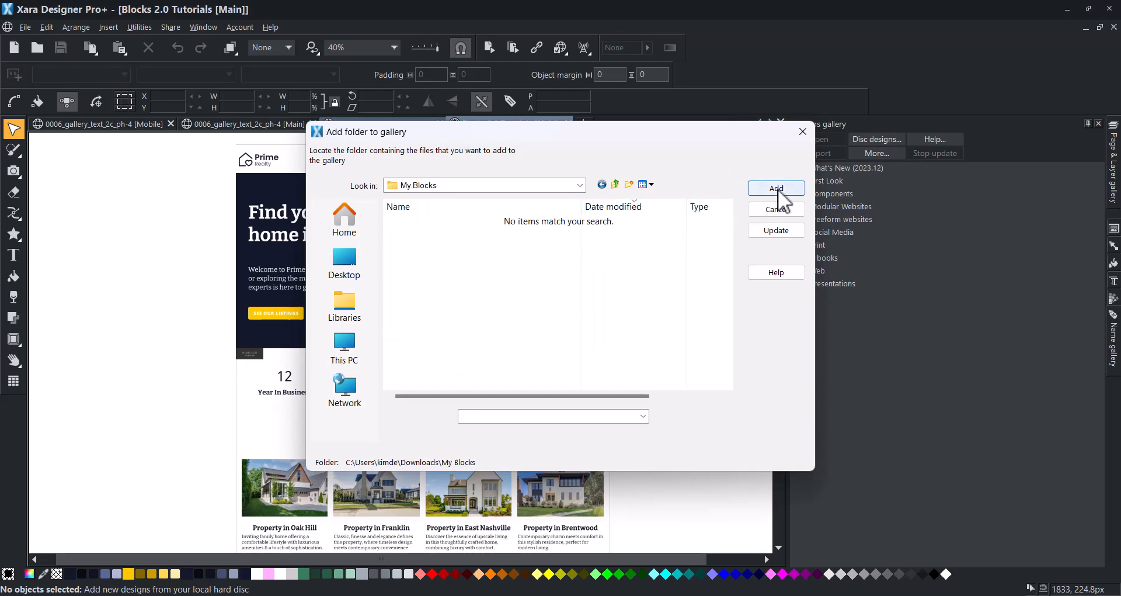
left_click(775, 188)
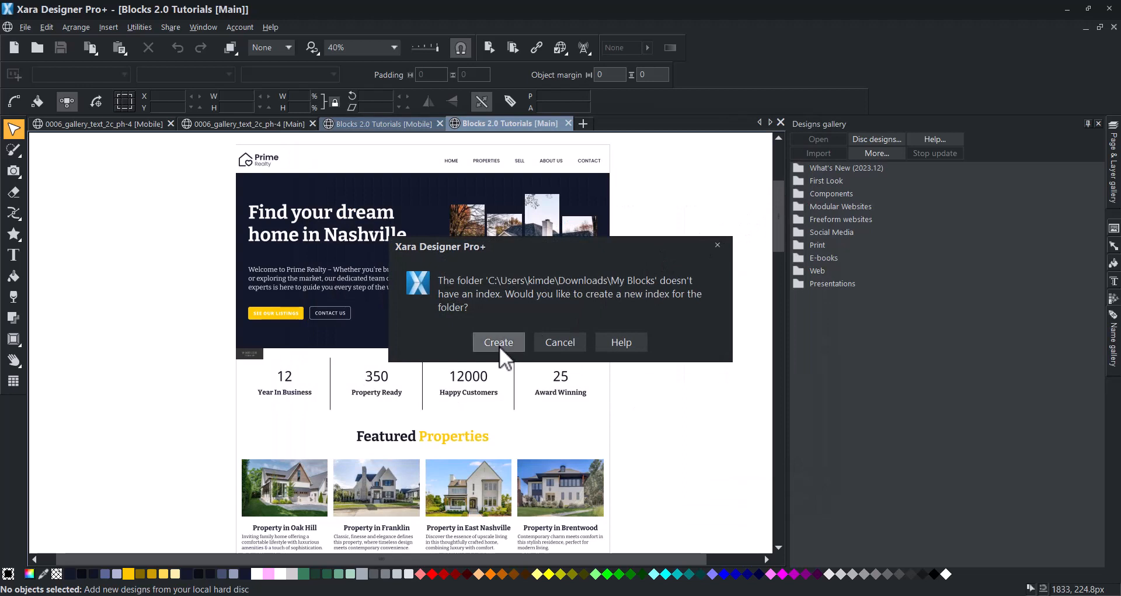
left_click(499, 343)
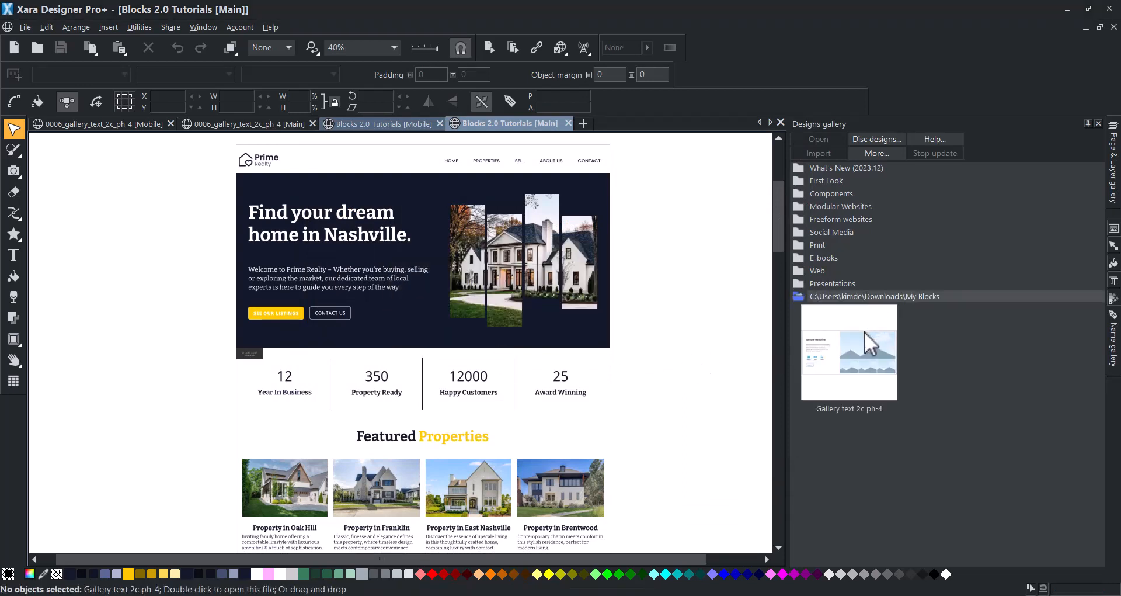
scroll("down", 3)
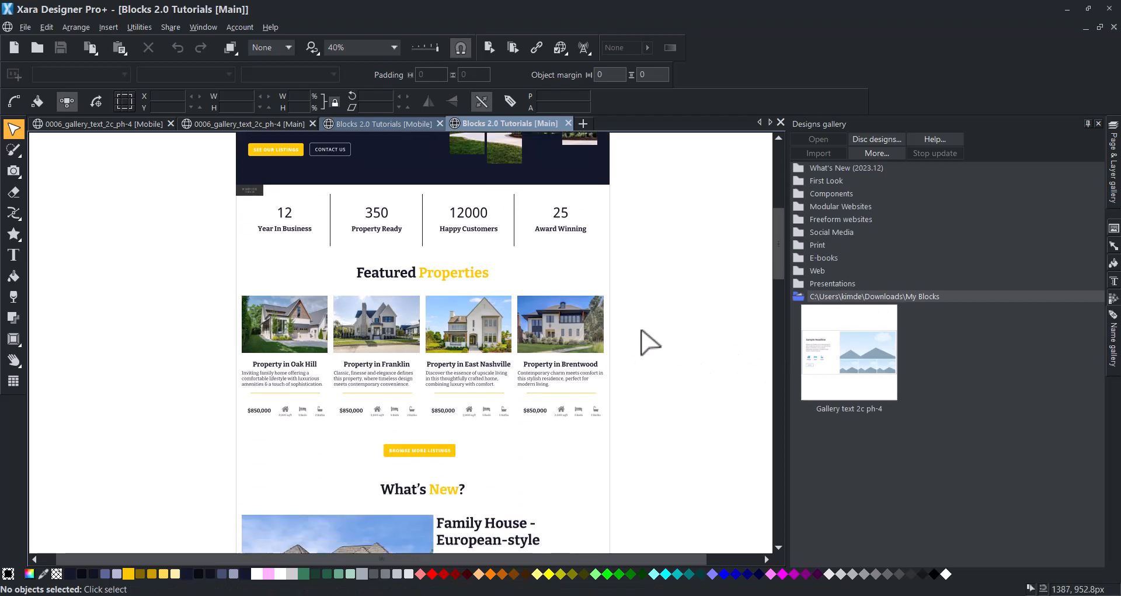
scroll("down", 3)
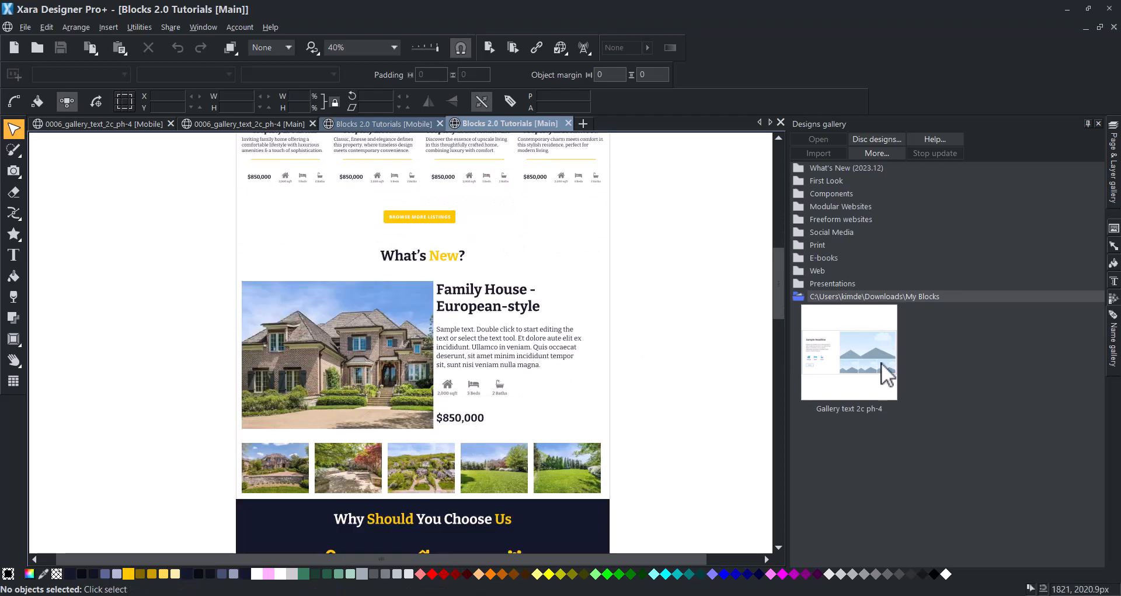